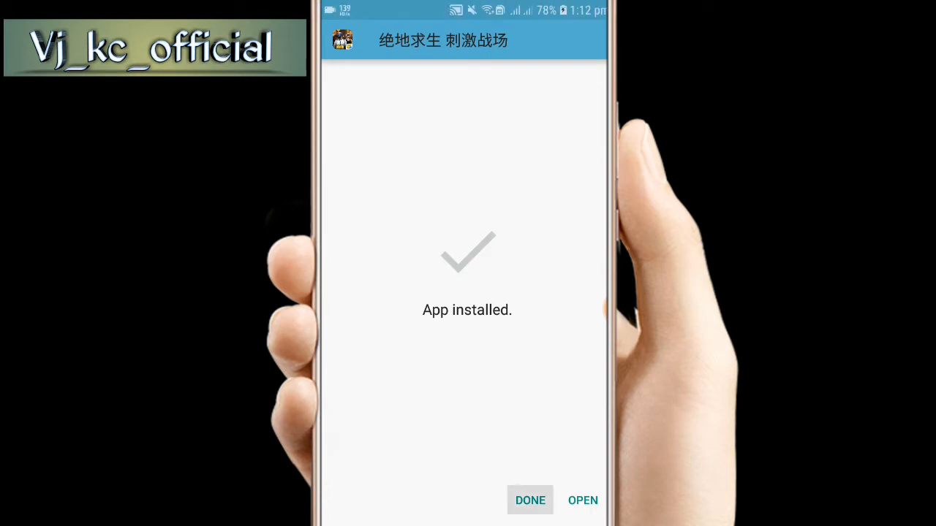
- Launch Instagram from the App installed screen and switch from the profile to the home feed
{"action": "left_click", "coordinate": [583, 500]}
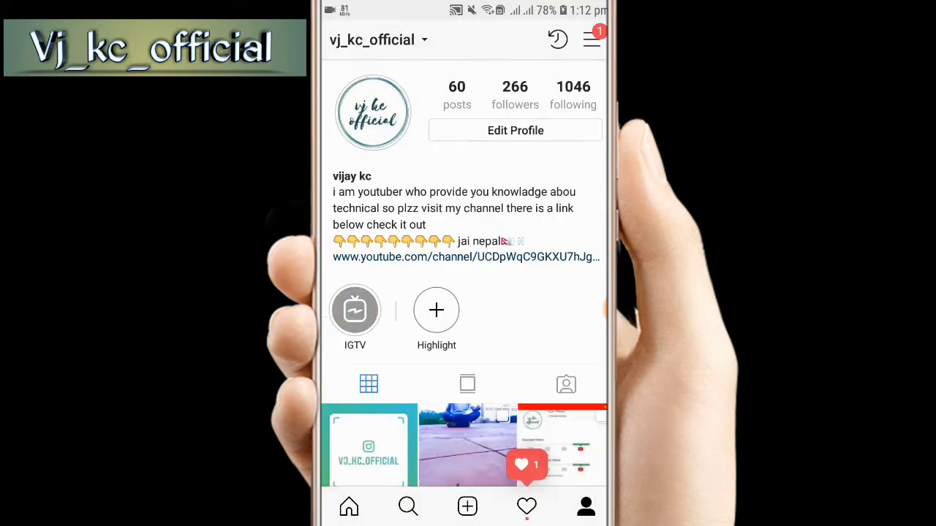
{"action": "scroll", "scroll_direction": "down", "scroll_amount": 3}
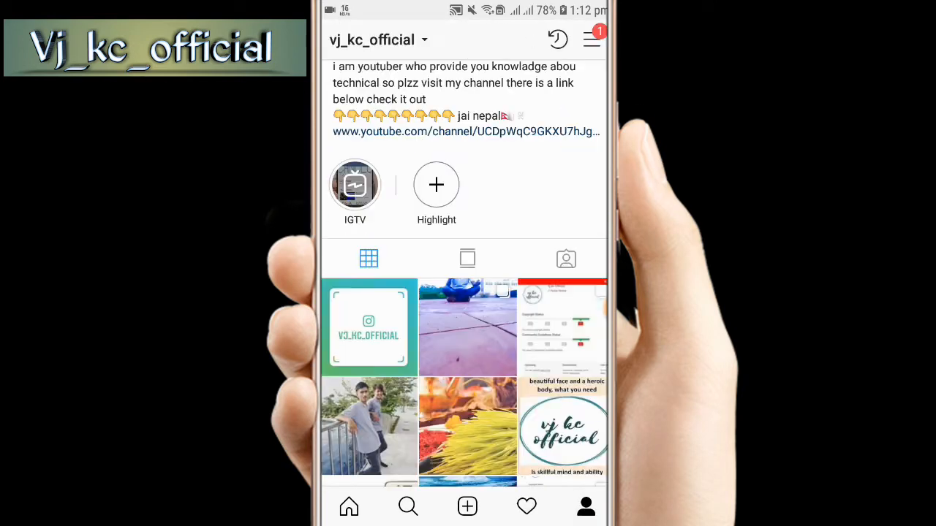
{"action": "left_click", "coordinate": [369, 328]}
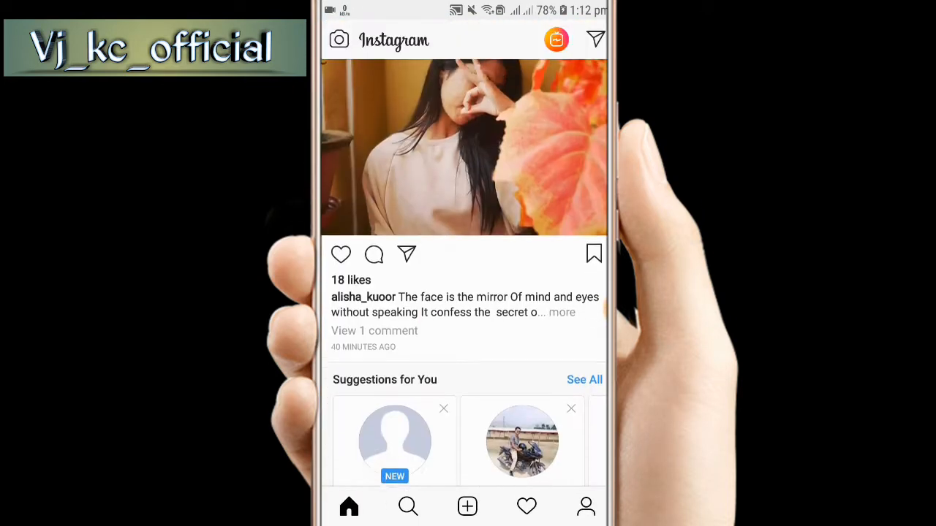
- Scroll the feed to the Charlie Chaplin post and copy its link
{"action": "scroll", "scroll_direction": "down", "scroll_amount": 3}
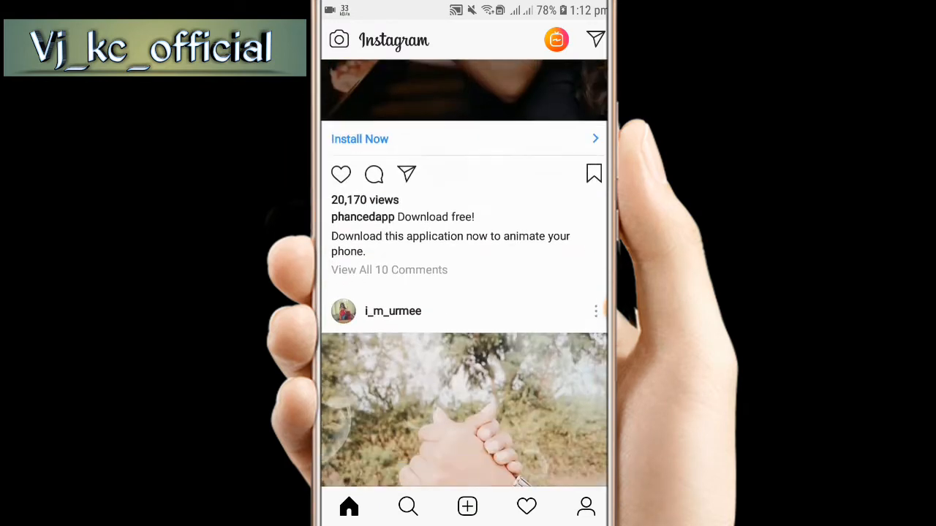
{"action": "scroll", "scroll_direction": "up", "scroll_amount": 3}
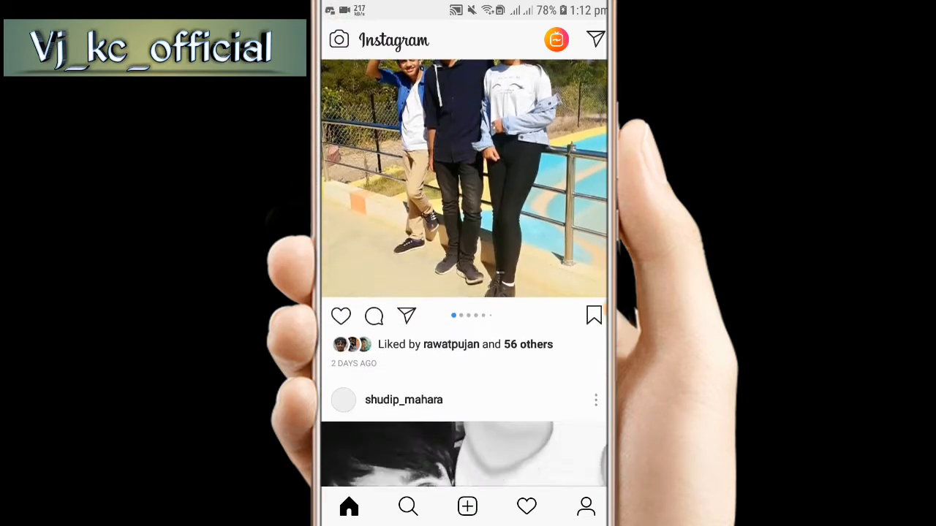
{"action": "scroll", "scroll_direction": "down", "scroll_amount": 3}
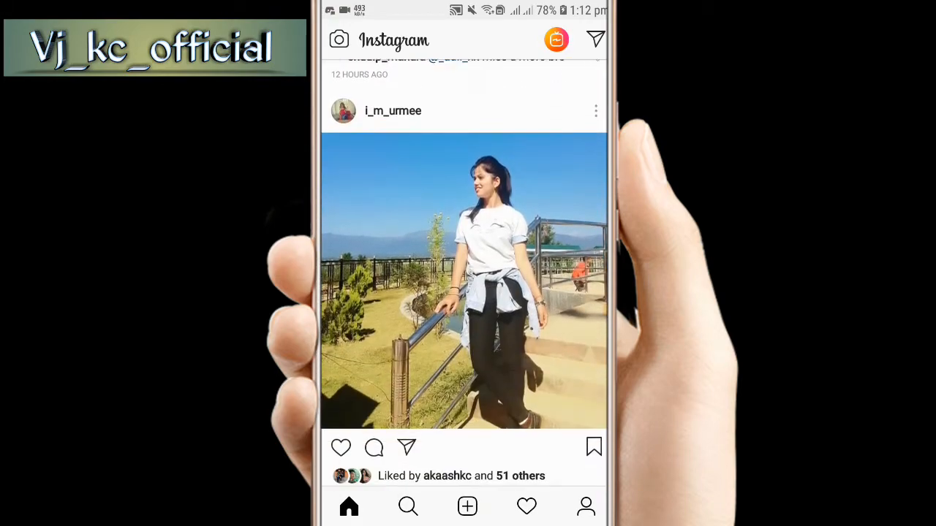
{"action": "scroll", "scroll_direction": "down", "scroll_amount": 3}
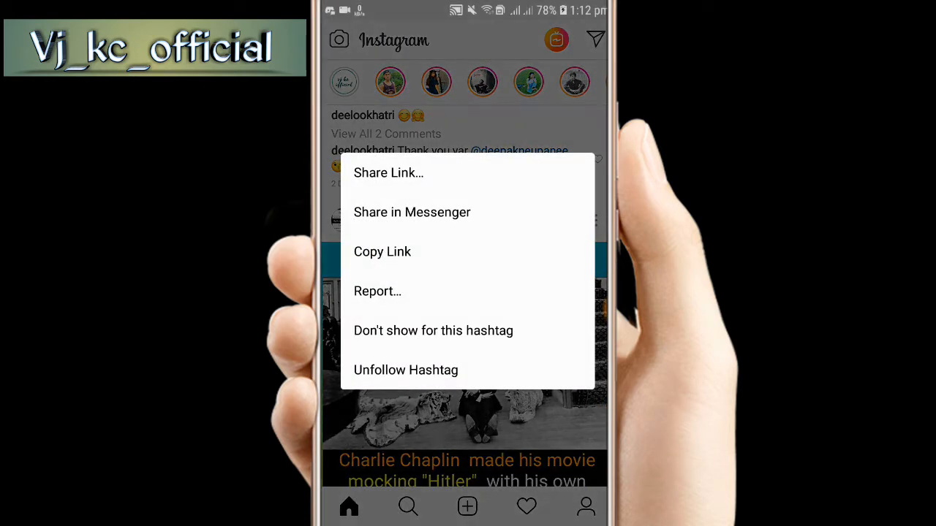
{"action": "left_click", "coordinate": [381, 251]}
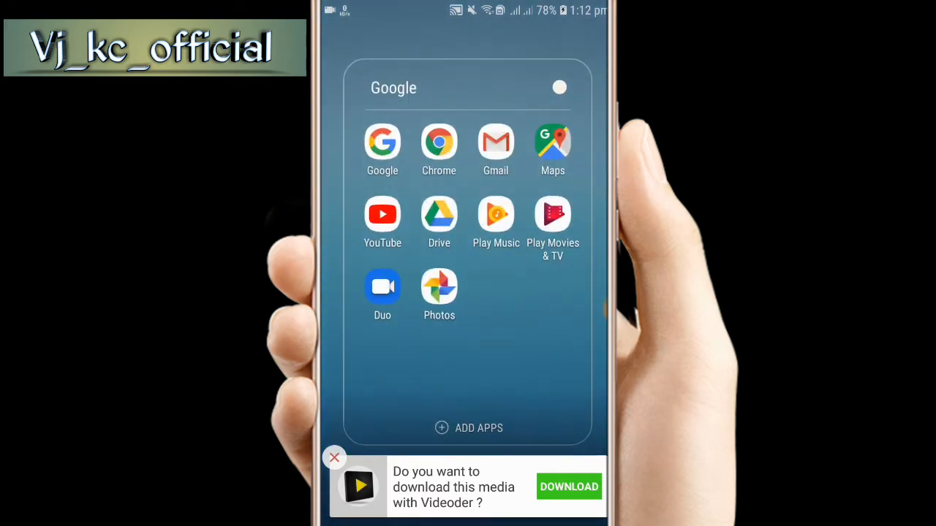
- Launch Chrome from the Google folder on the home screen
{"action": "left_click", "coordinate": [438, 149]}
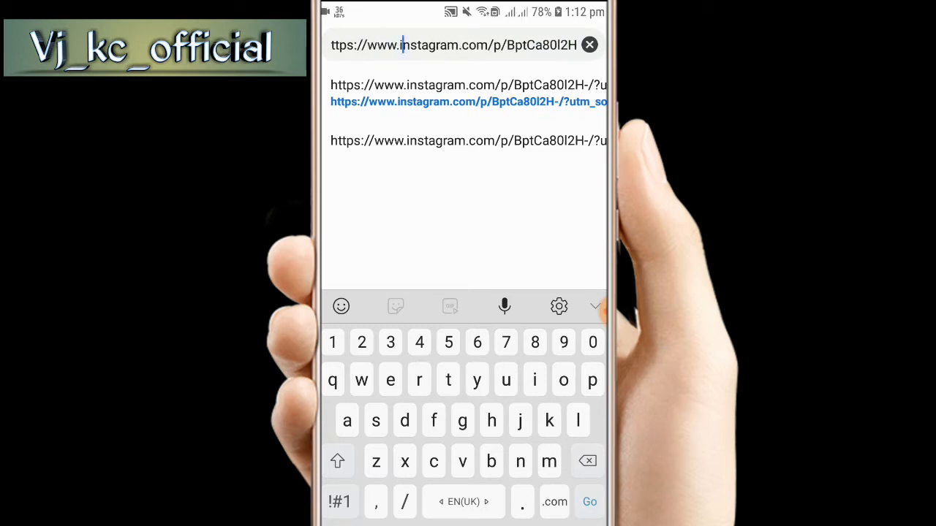
- Replace the pasted link in Chrome's address bar to head to socialdown.com
{"action": "left_click", "coordinate": [401, 45]}
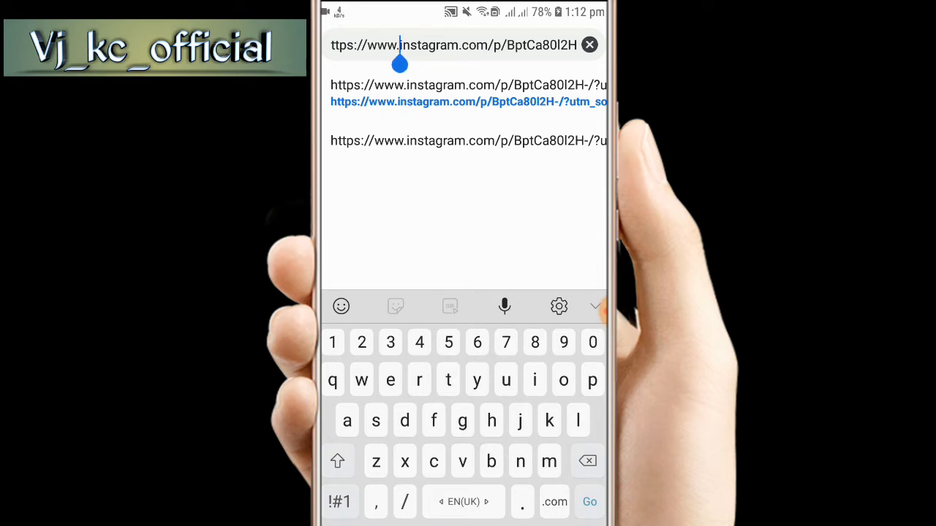
{"action": "type", "text": "q"}
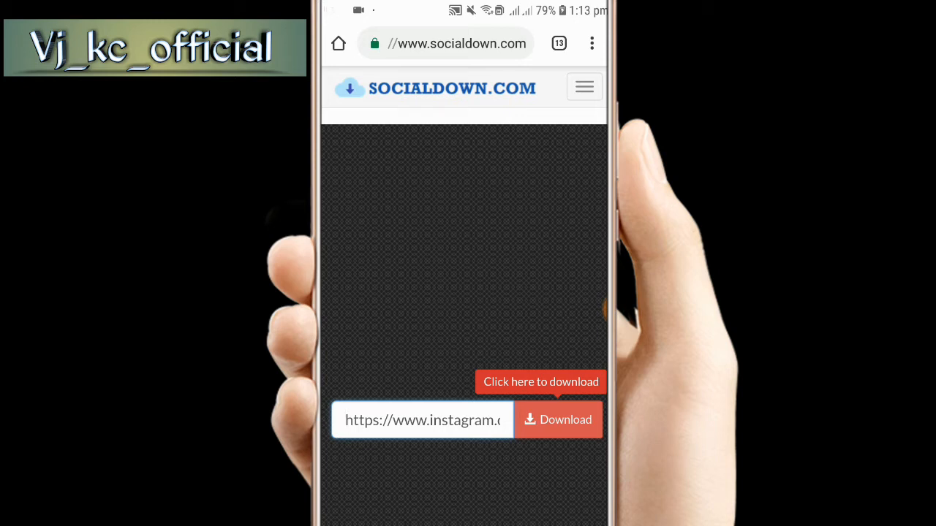
- Fetch the Charlie Chaplin image (146.48 KB) on SocialDown and start its download
{"action": "left_click", "coordinate": [557, 419]}
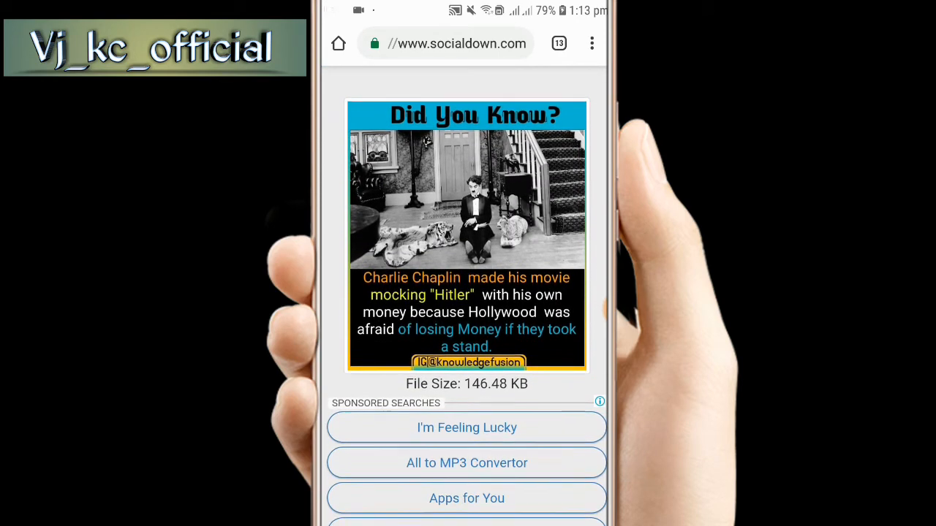
{"action": "scroll", "scroll_direction": "down", "scroll_amount": 3}
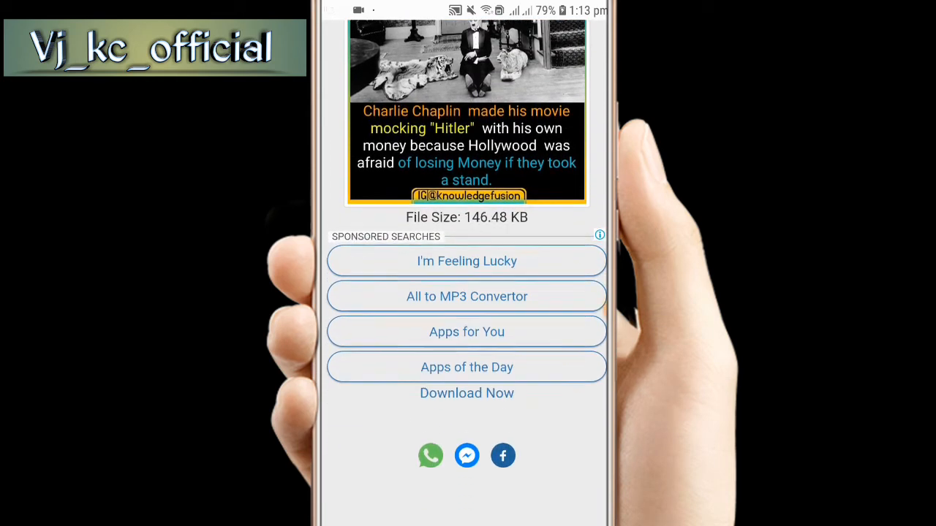
{"action": "left_click", "coordinate": [467, 392]}
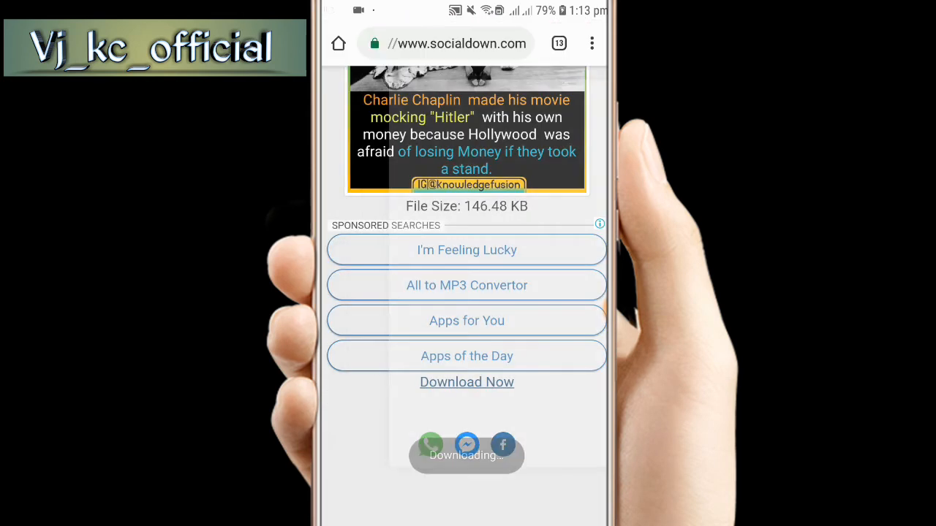